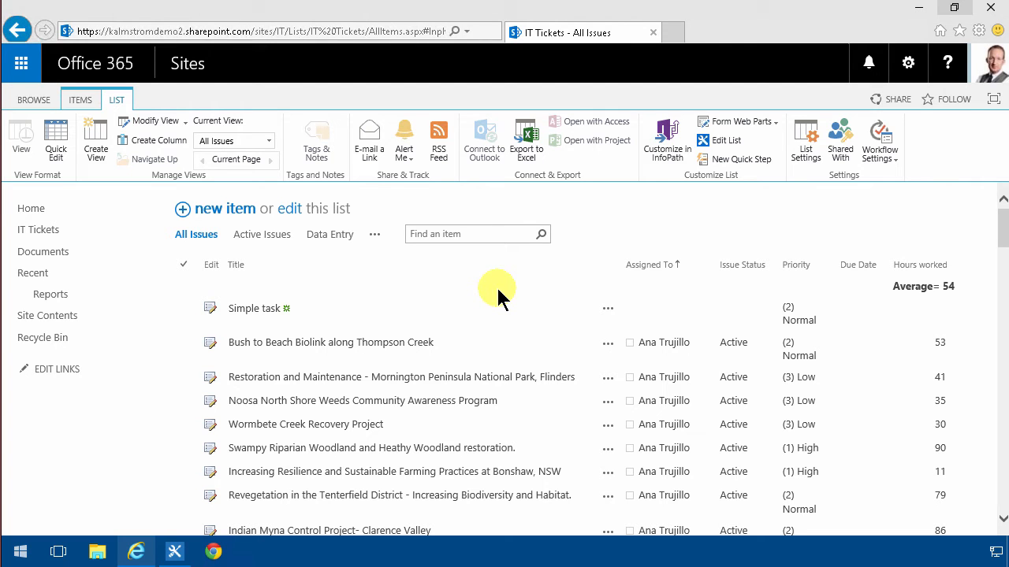
mouse_move(418, 298)
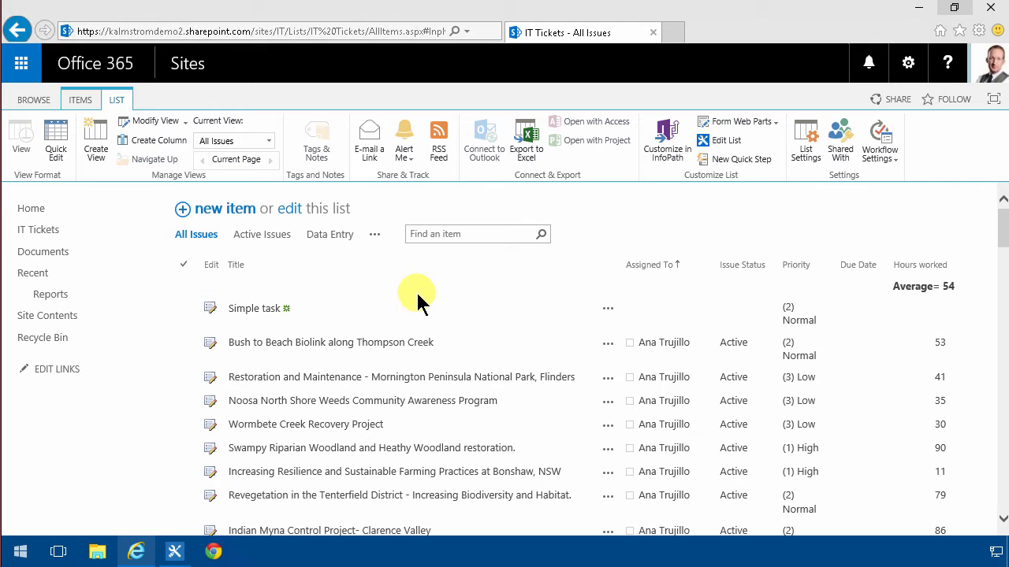
mouse_move(254, 307)
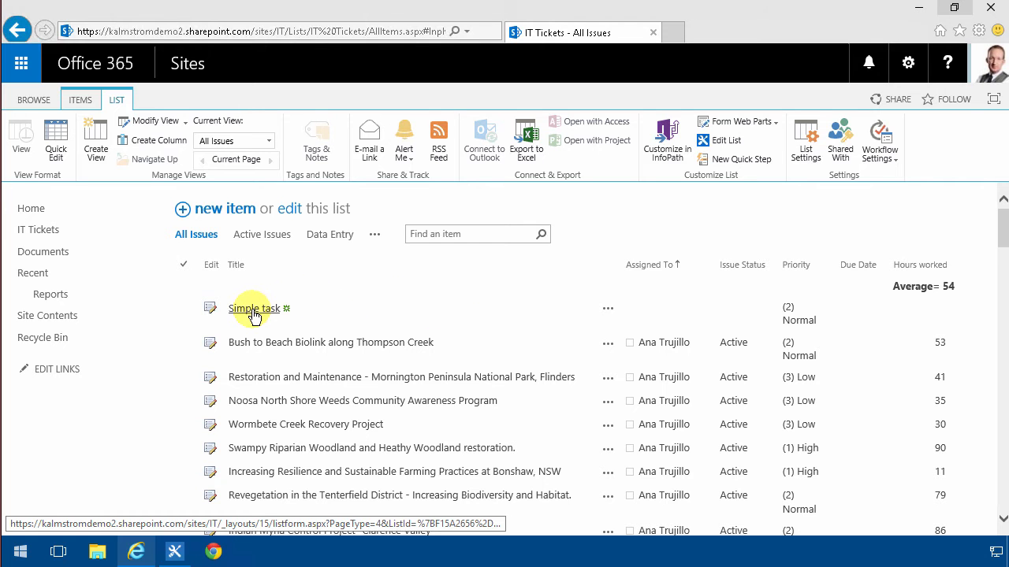
Try the Issue content type on the Simple task item, then discard the change without saving
left_click(224, 208)
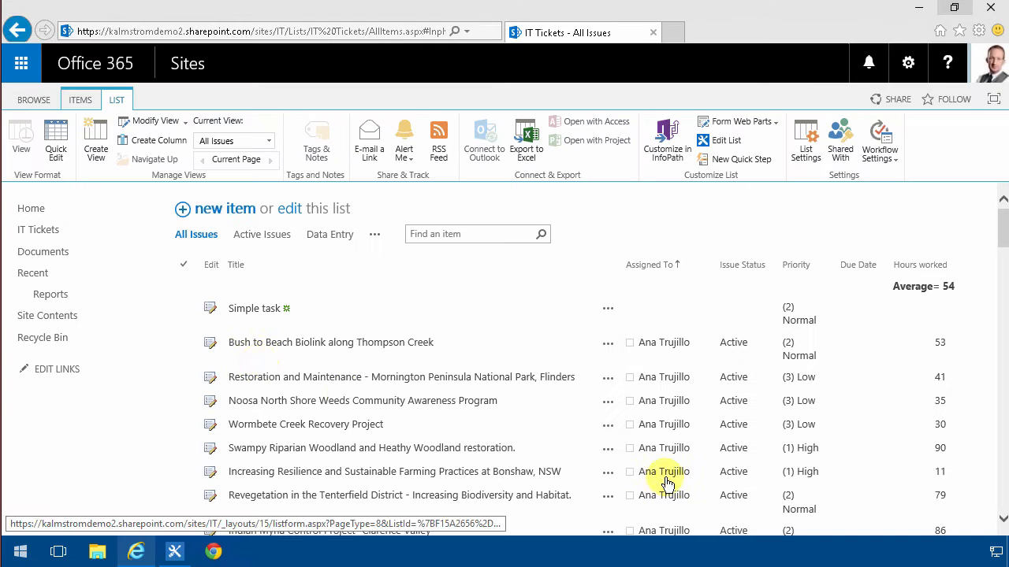
mouse_move(214, 214)
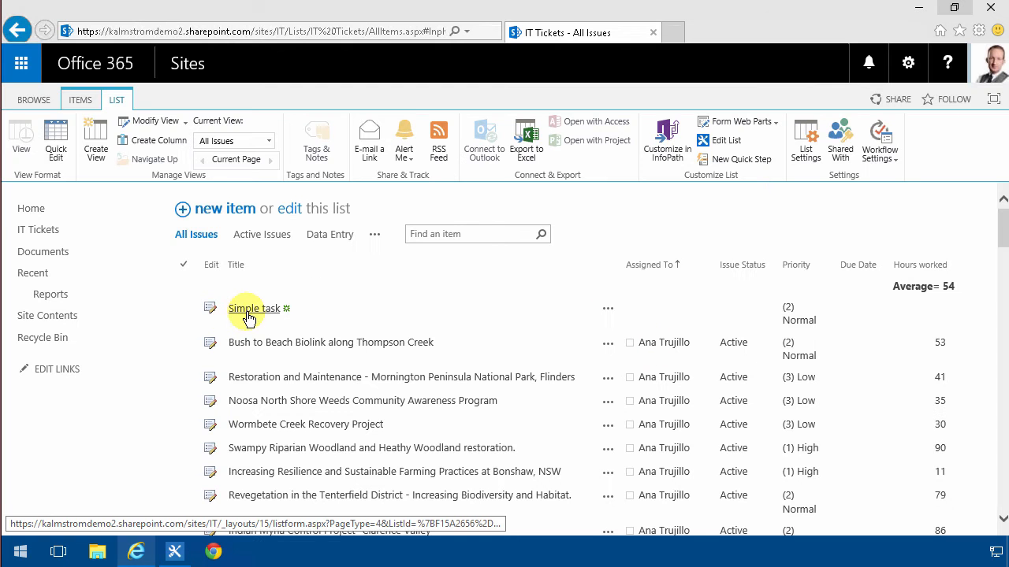
left_click(254, 307)
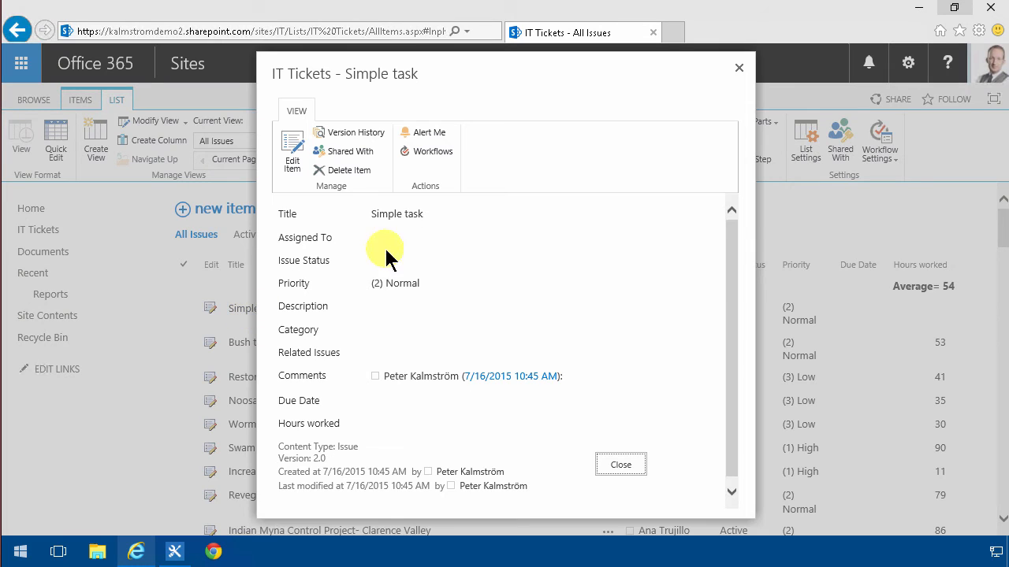
mouse_move(545, 298)
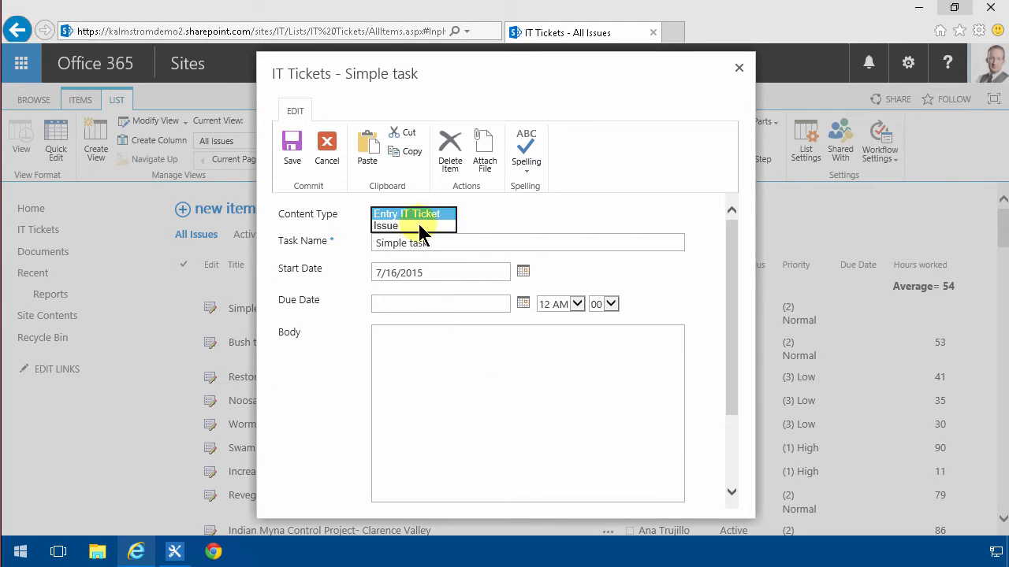
left_click(385, 226)
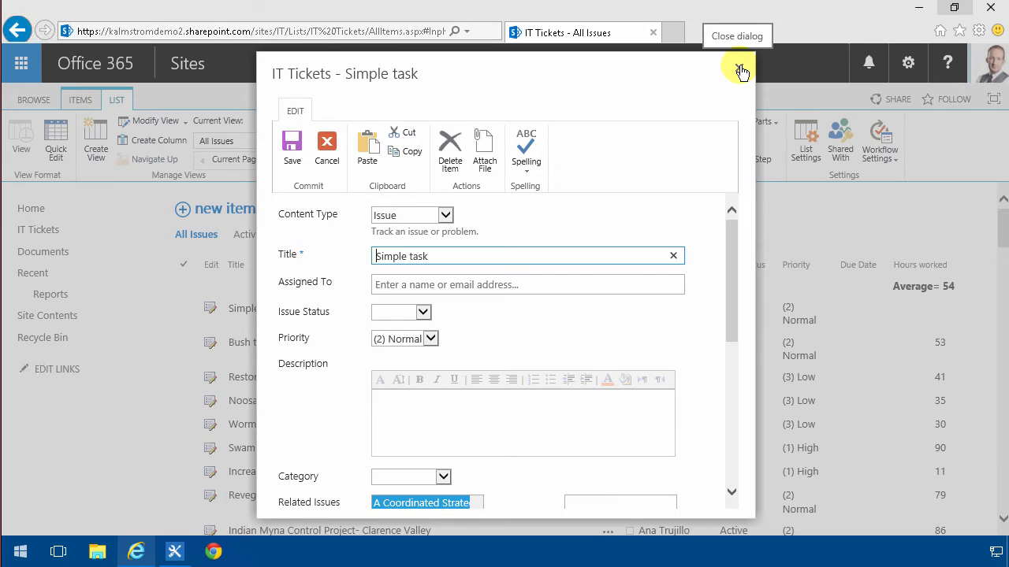
left_click(738, 66)
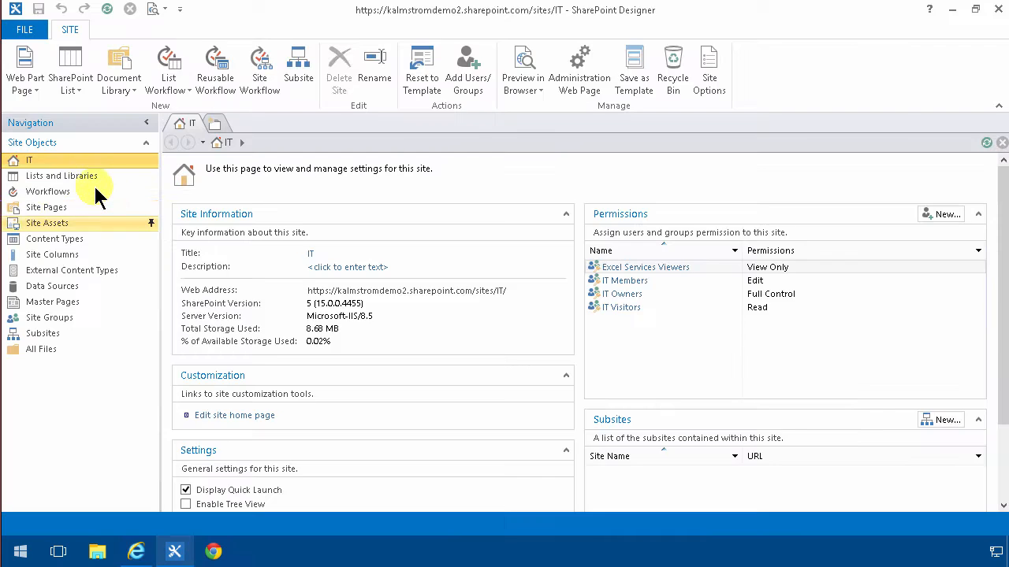
mouse_move(85, 180)
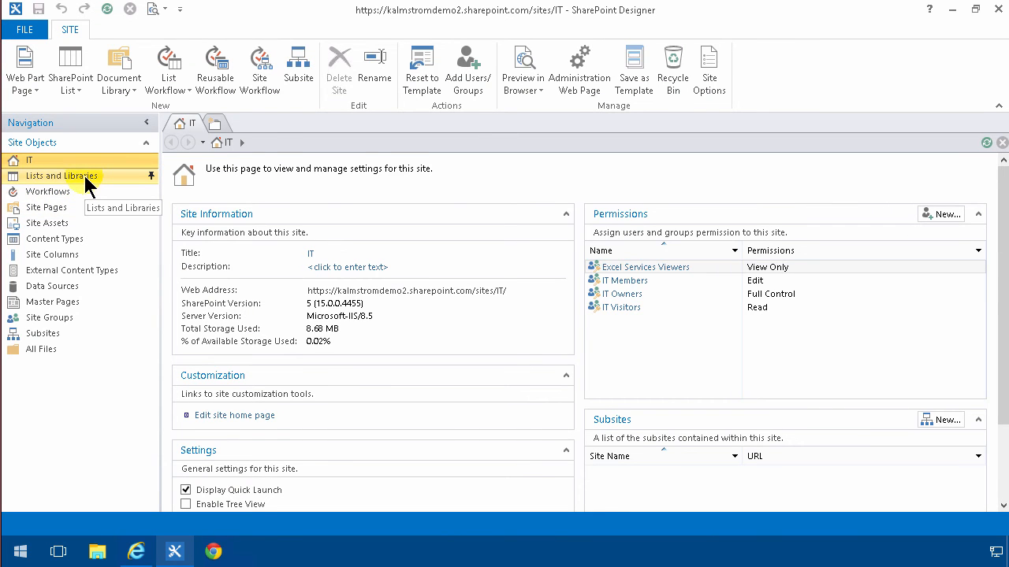
Show the IT Tickets list settings from Lists and Libraries and reach its Workflows section
left_click(62, 176)
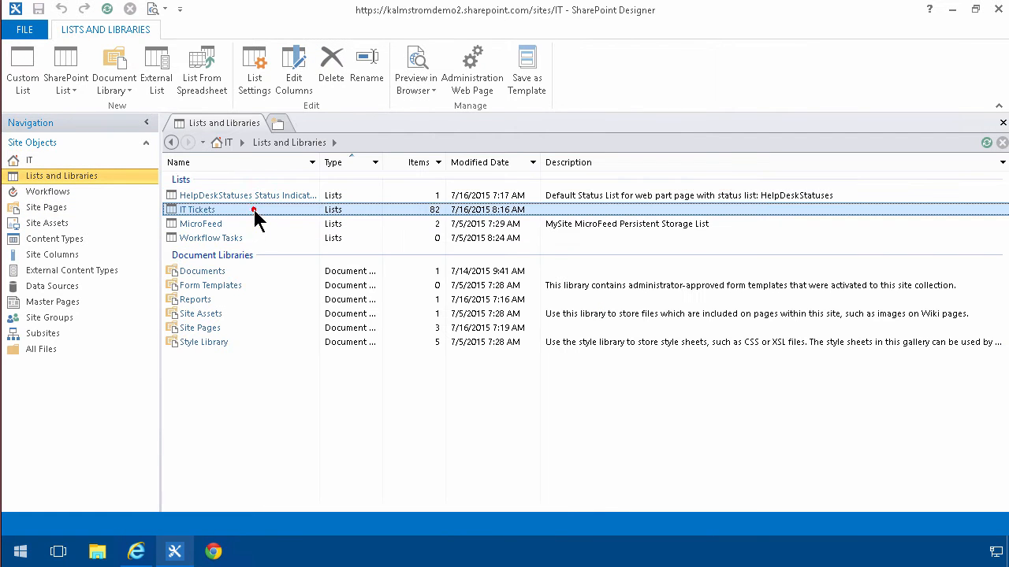
double_click(199, 208)
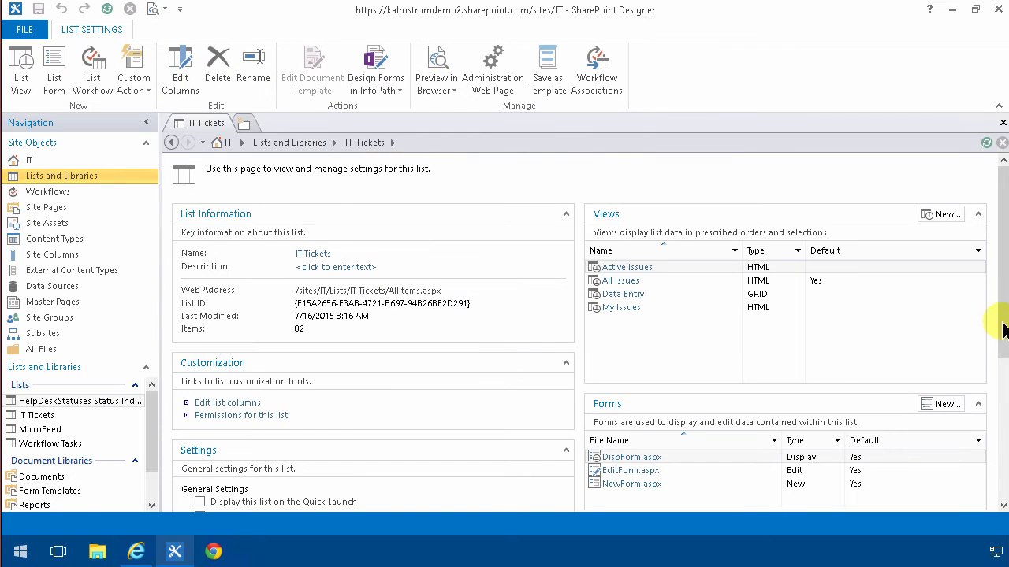
scroll("down", 3)
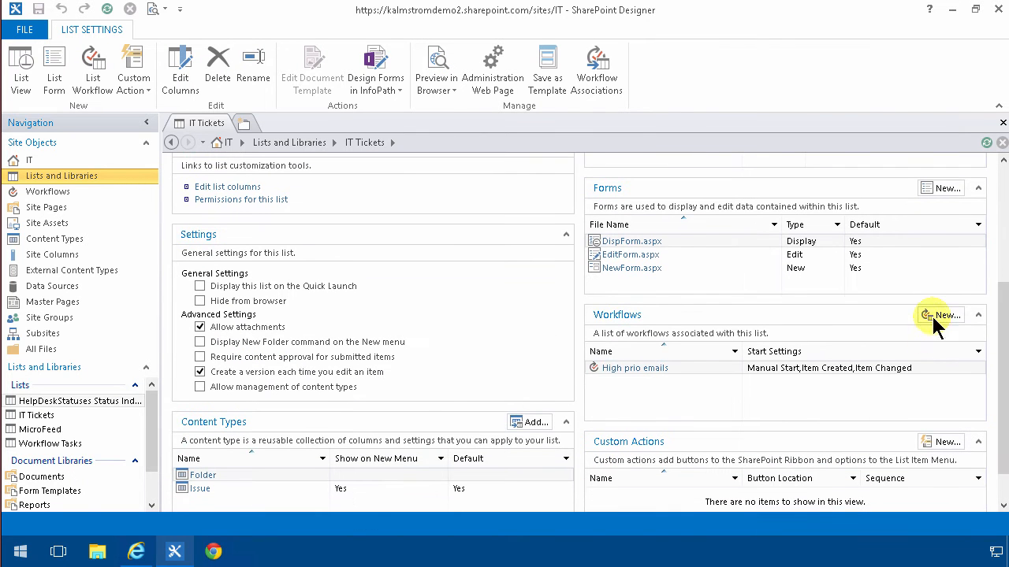
Create a new SharePoint 2013 list workflow for IT Tickets named Switch Content Type
left_click(946, 316)
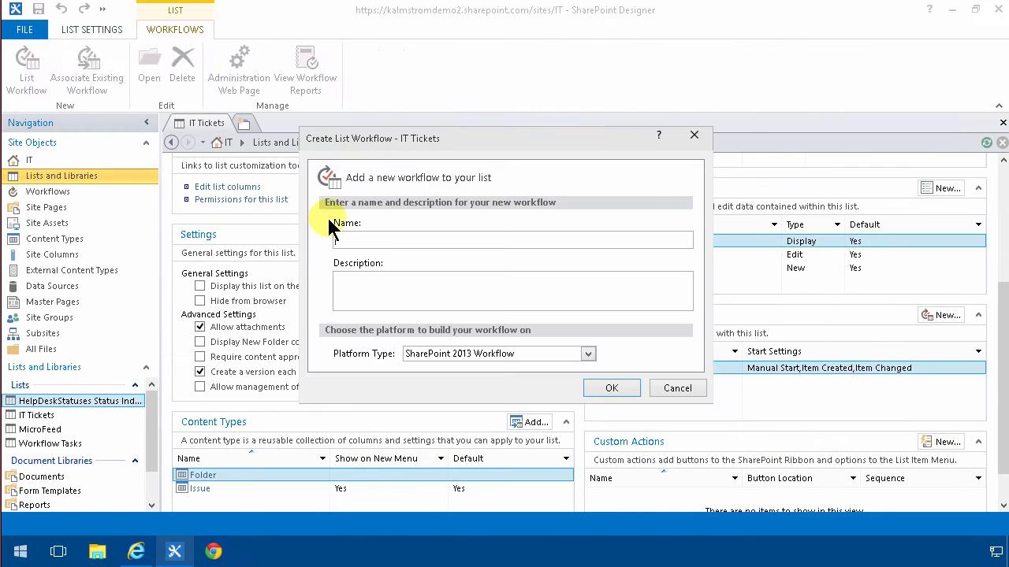
type("Switch Content Type")
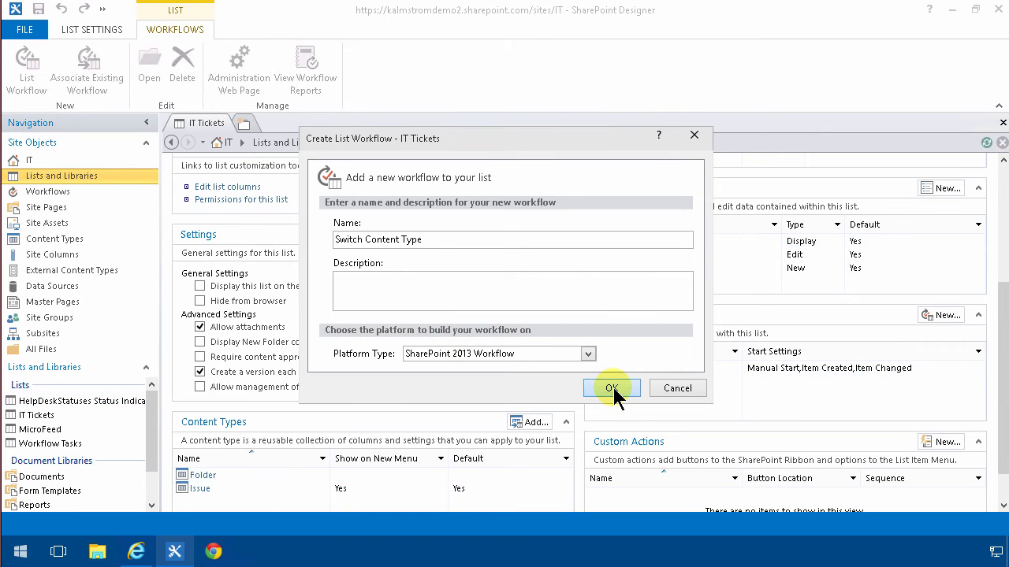
left_click(612, 387)
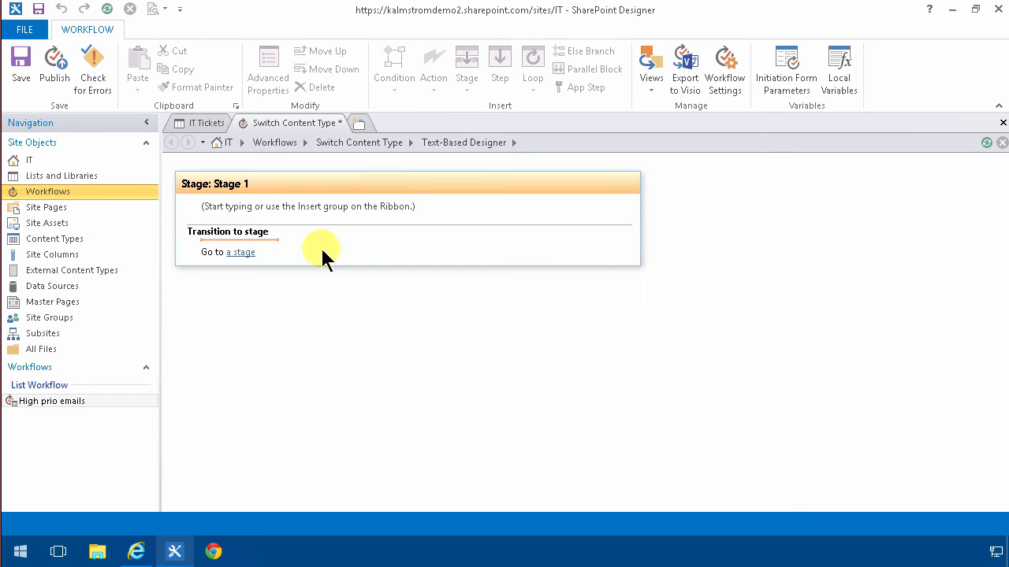
Set the workflow to start automatically on item creation and change, then resume editing Stage 1
left_click(239, 252)
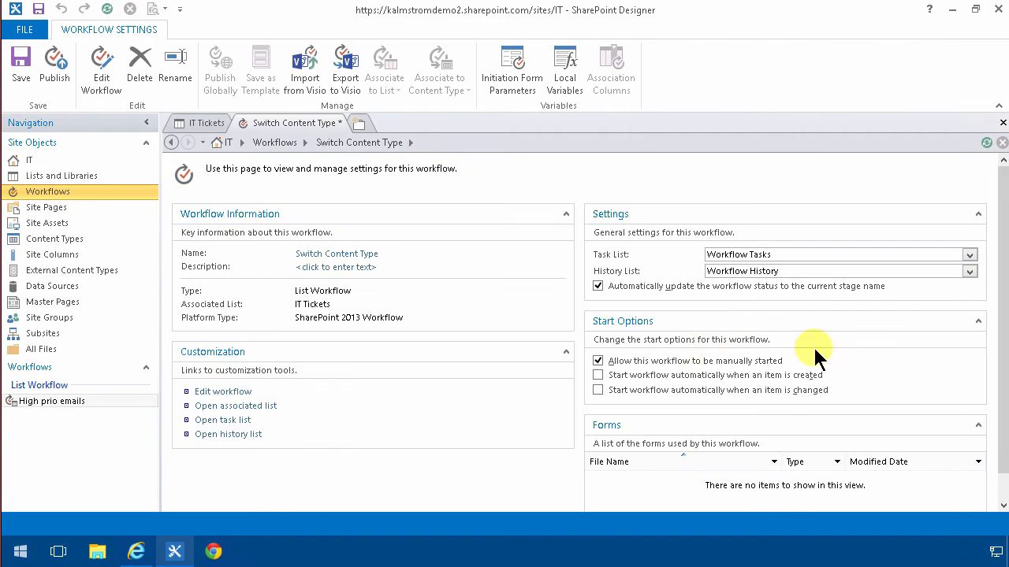
left_click(598, 376)
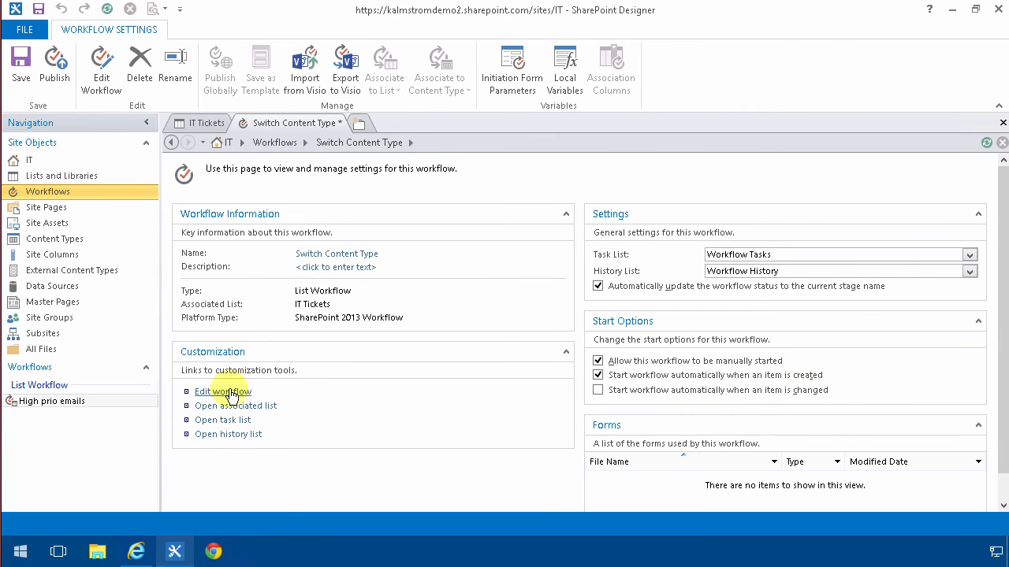
left_click(222, 391)
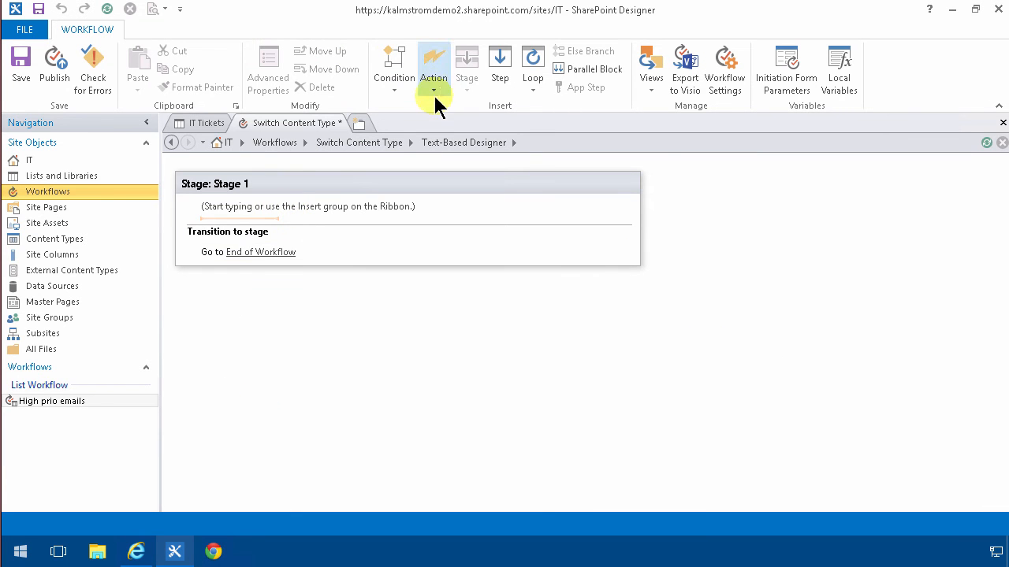
Add a Stage 1 action that sets the current item's Content Type ID field to Issue
left_click(433, 71)
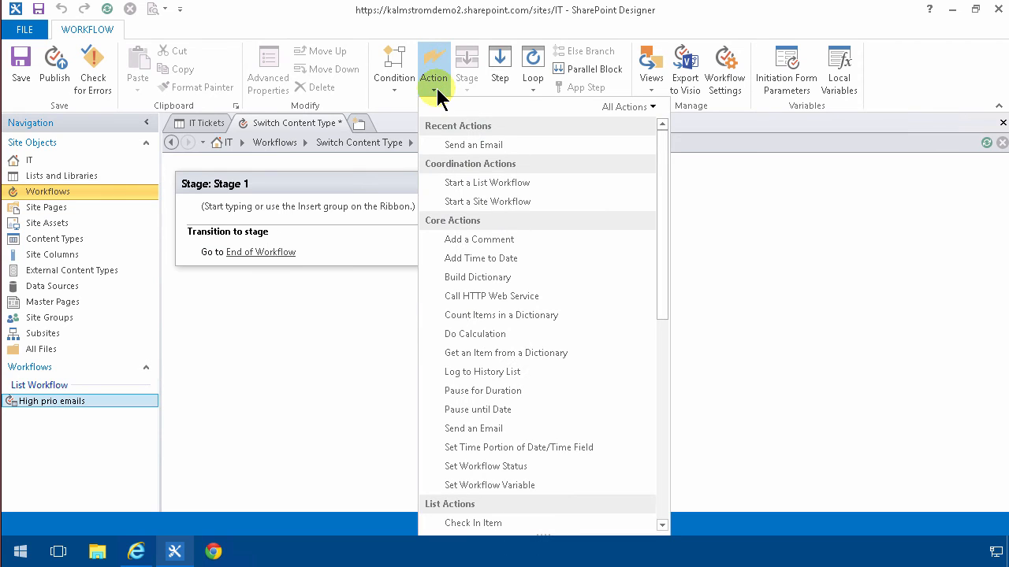
mouse_move(454, 160)
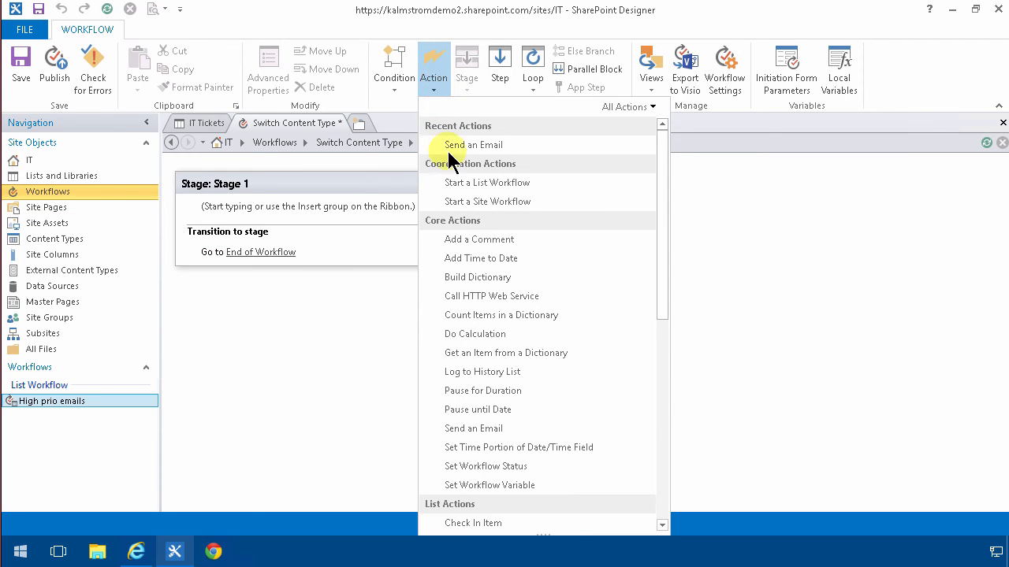
mouse_move(548, 473)
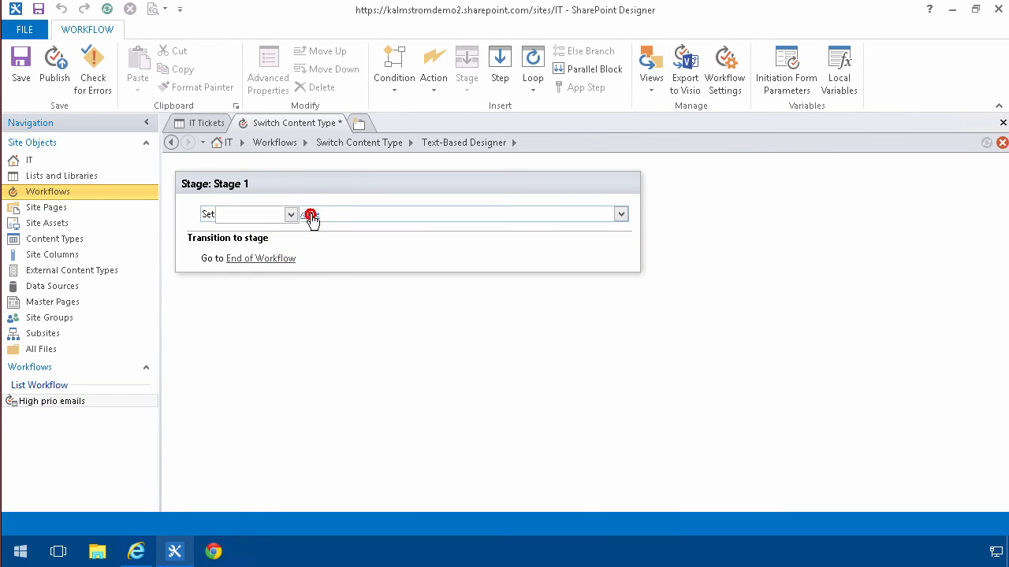
left_click(290, 215)
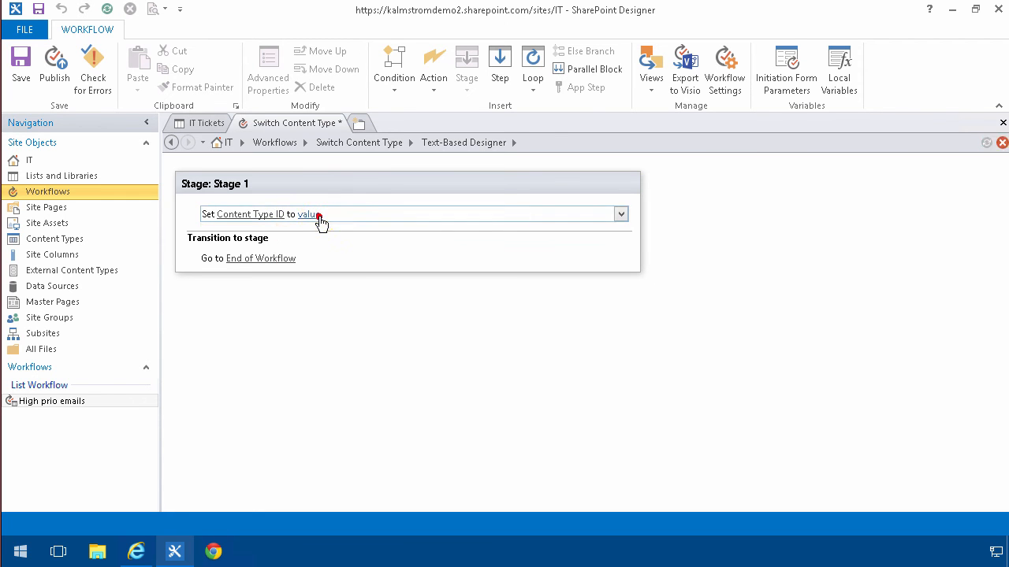
left_click(309, 214)
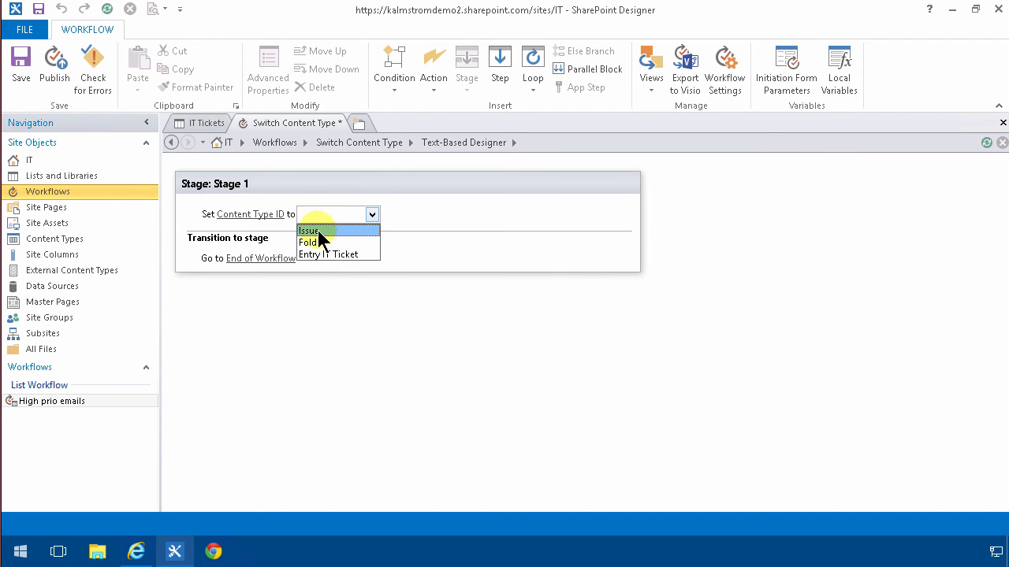
left_click(309, 230)
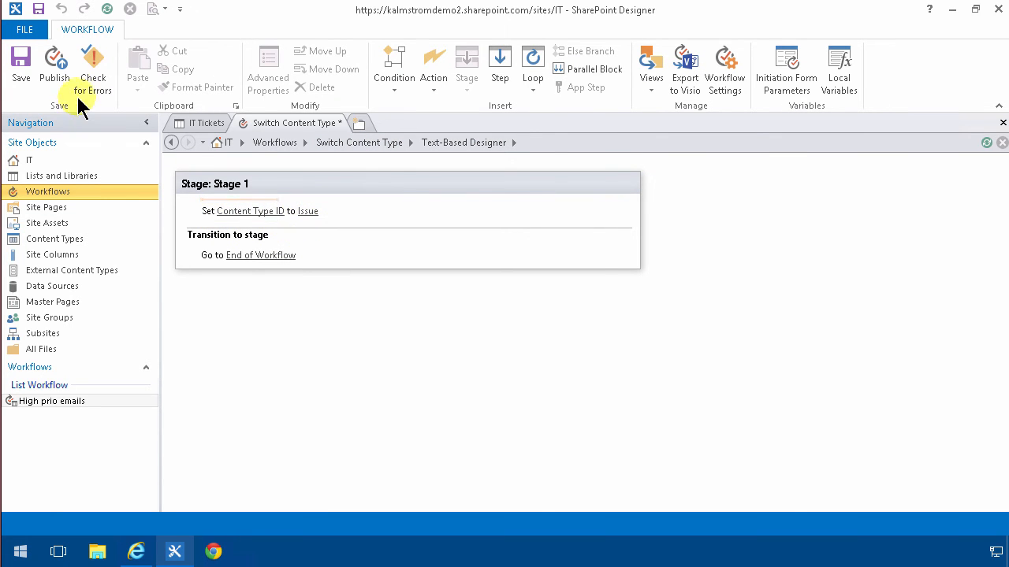
Publish the Switch Content Type workflow to the site
left_click(21, 66)
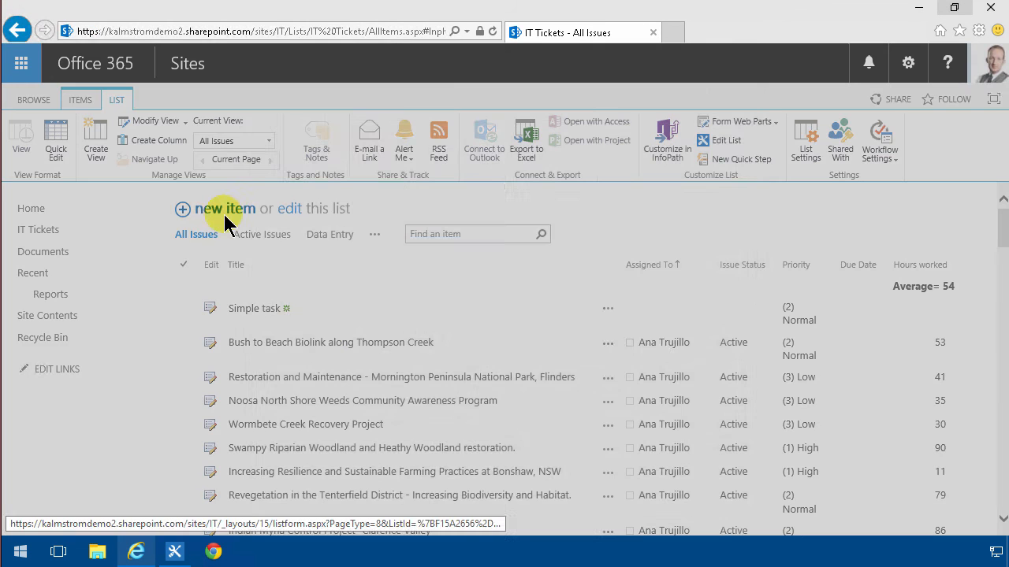
Add a new IT Tickets item with Task Name 'New simple 2' and save it
left_click(224, 208)
type("New simple 2")
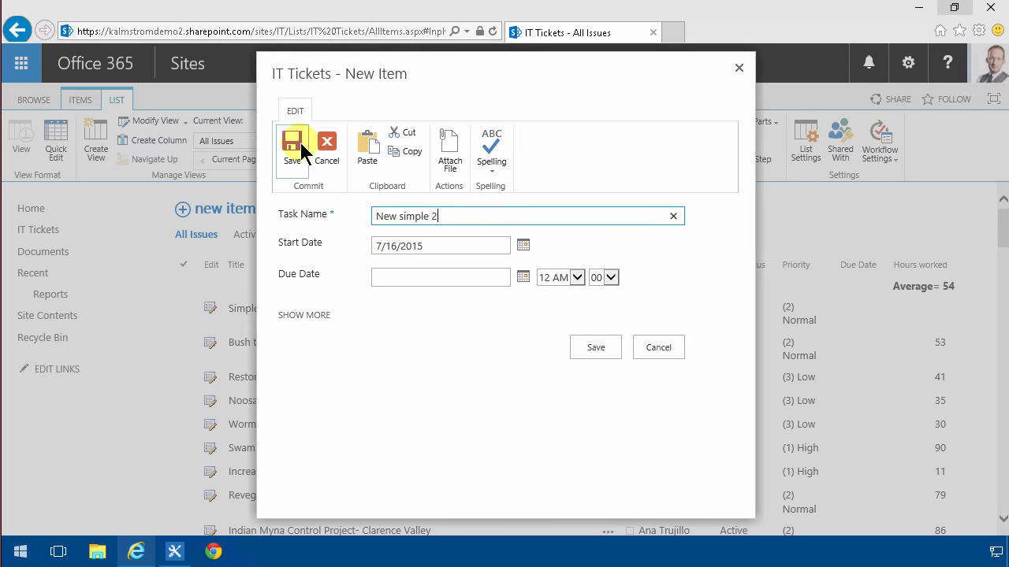
left_click(293, 142)
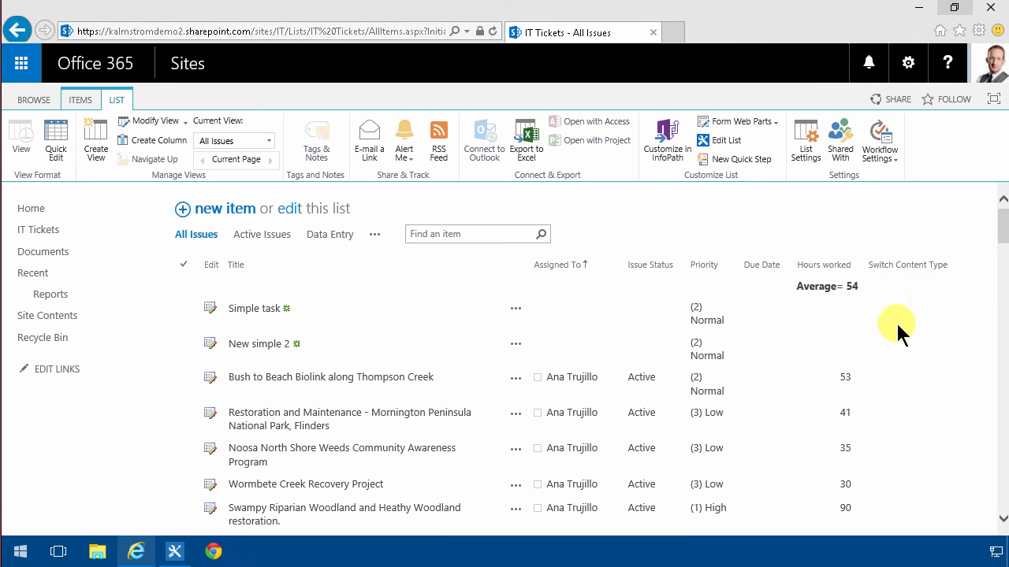
mouse_move(817, 315)
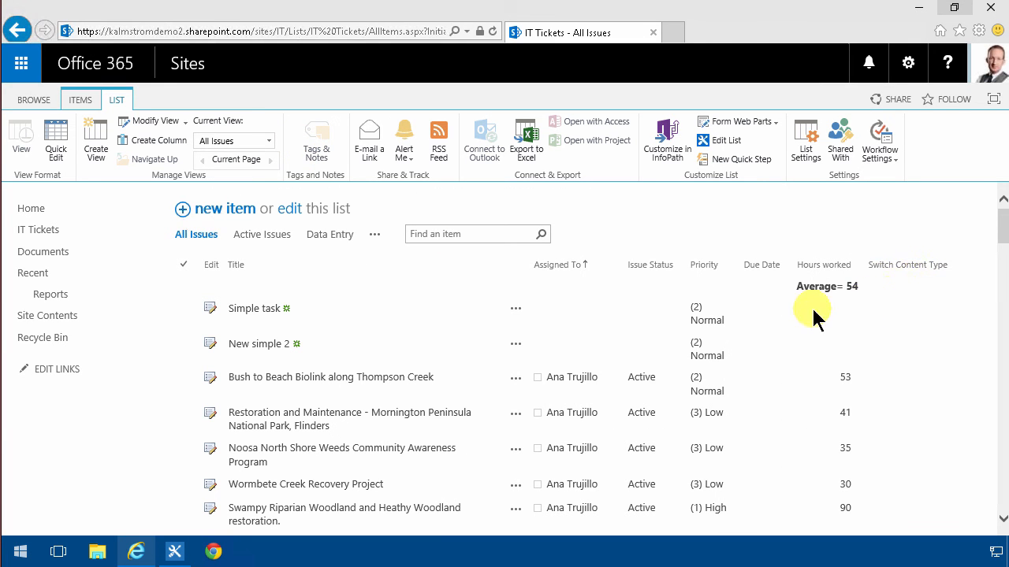
mouse_move(438, 142)
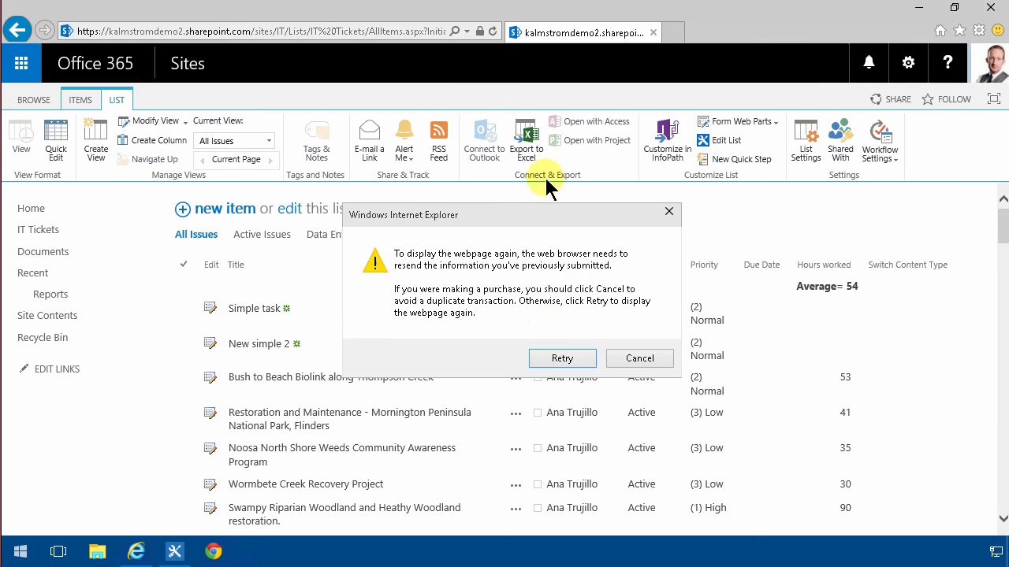
Refresh the list and view New simple 2's workflow status, completed at Stage 1
left_click(561, 358)
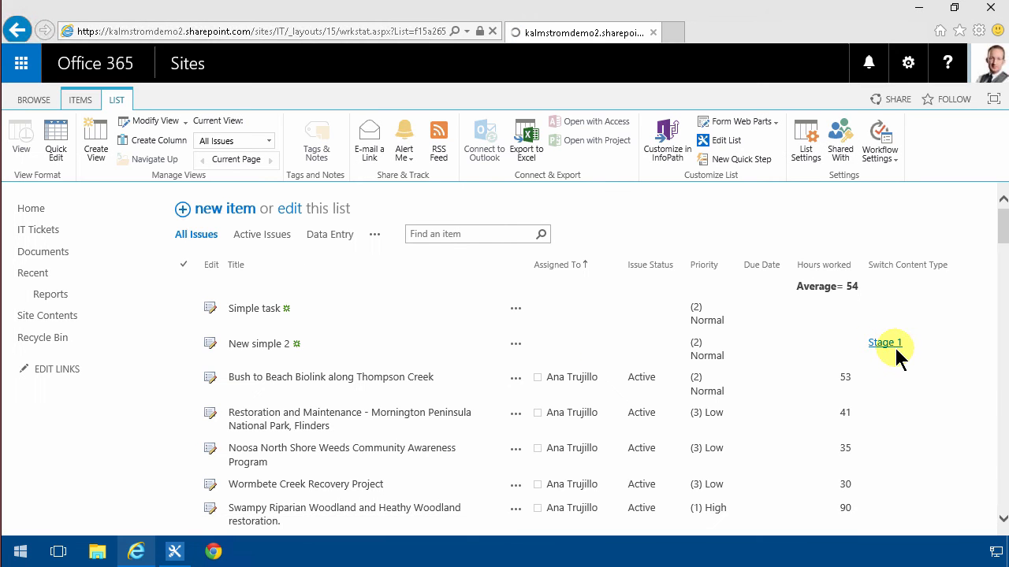
left_click(884, 342)
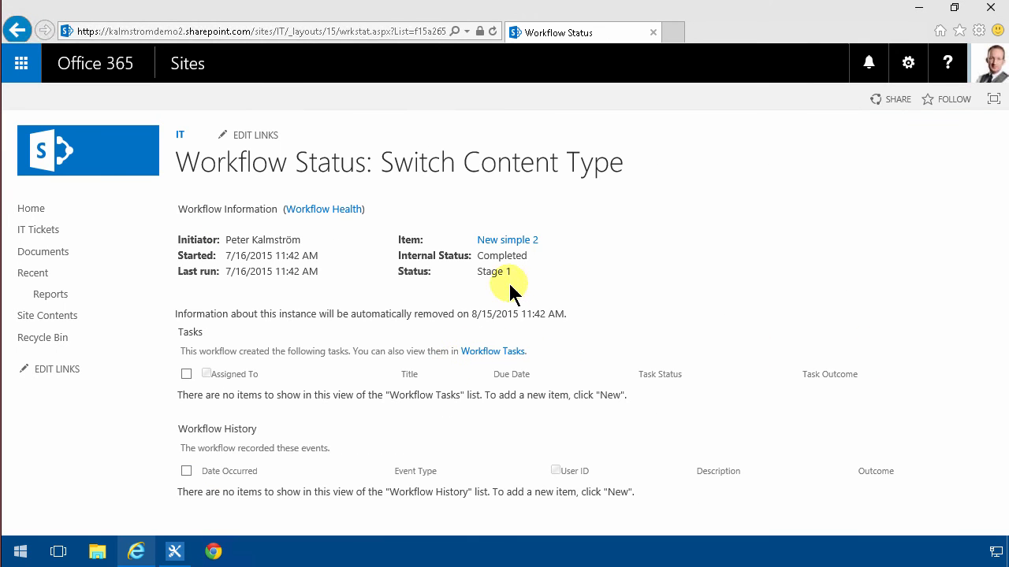
mouse_move(290, 198)
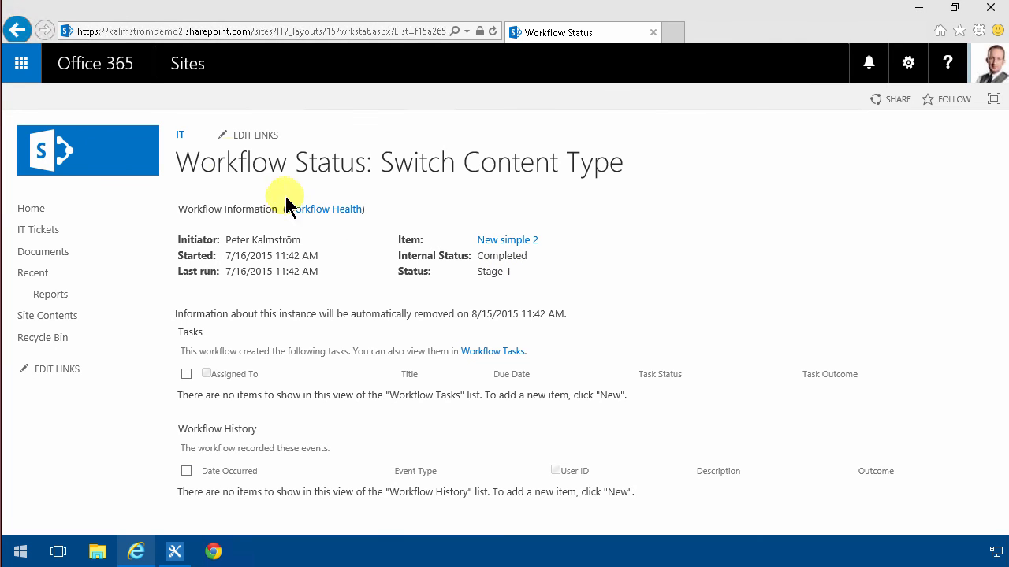
left_click(37, 230)
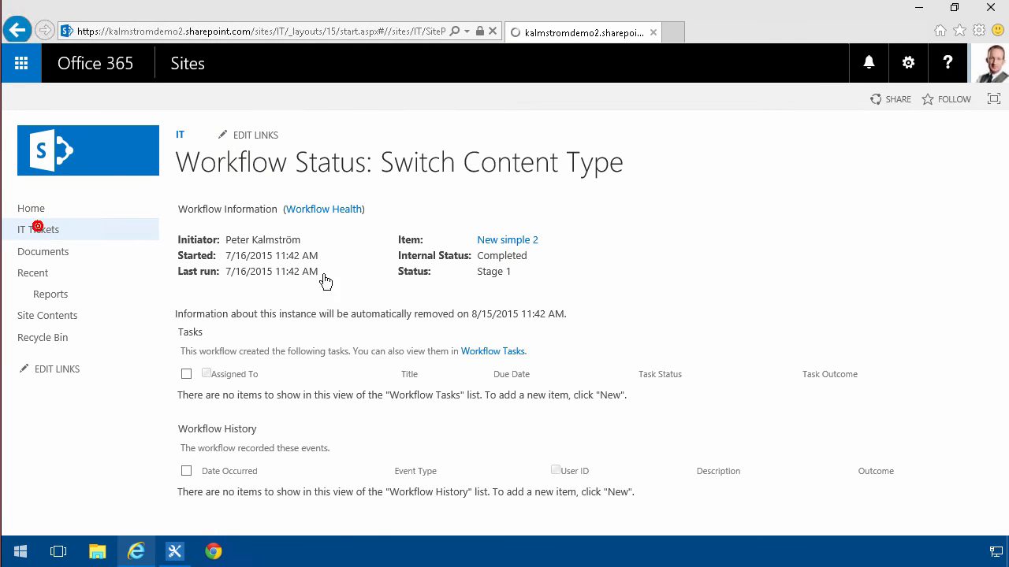
Check in the New simple 2 item form that its content type is Issue, then cancel out
left_click(38, 230)
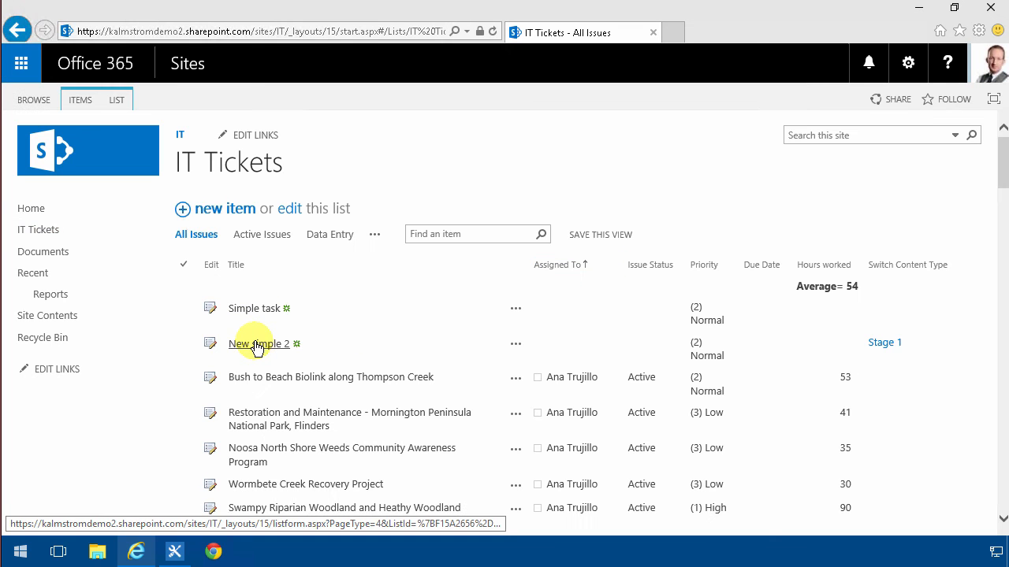
left_click(259, 344)
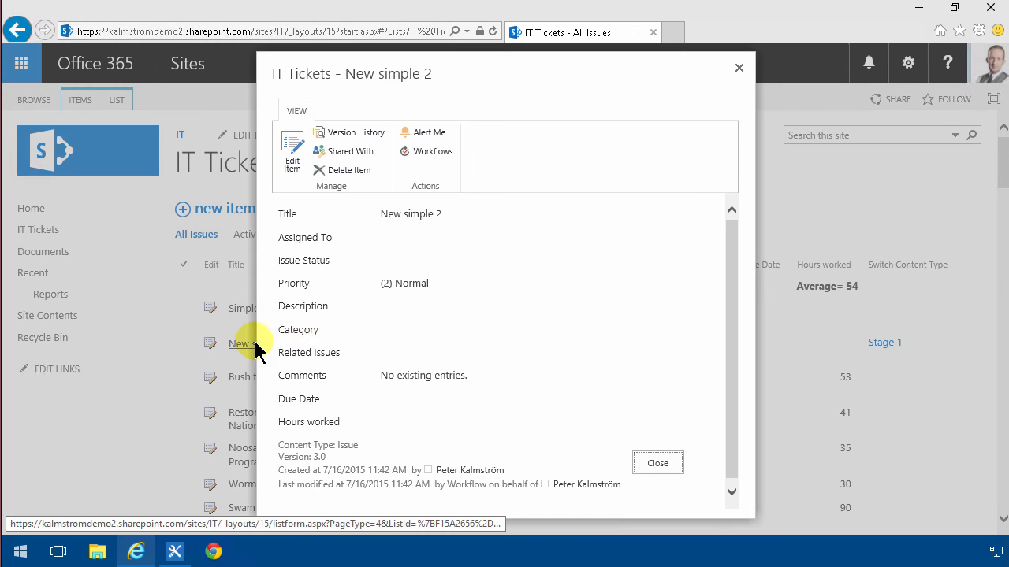
mouse_move(785, 394)
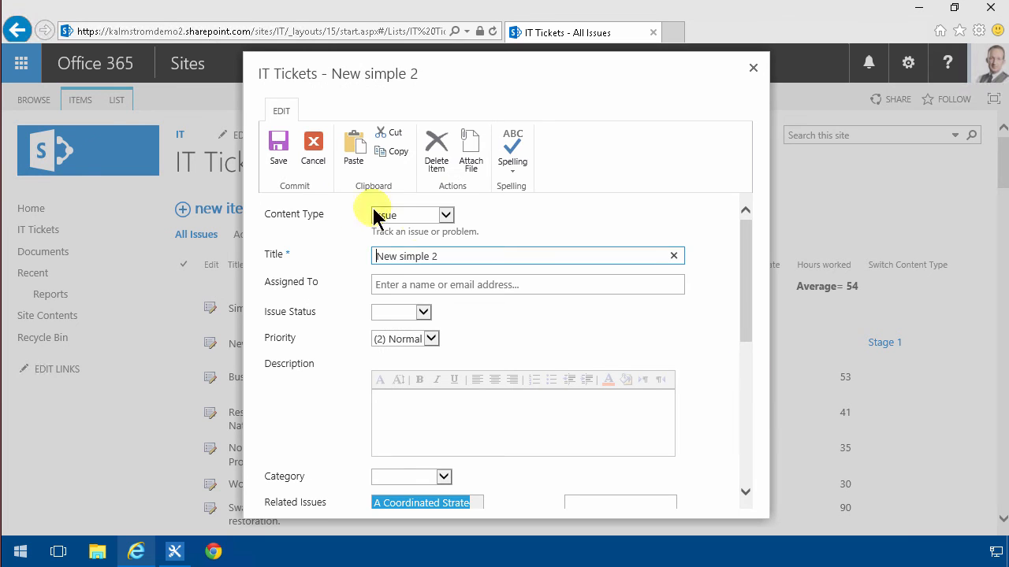
scroll("down", 3)
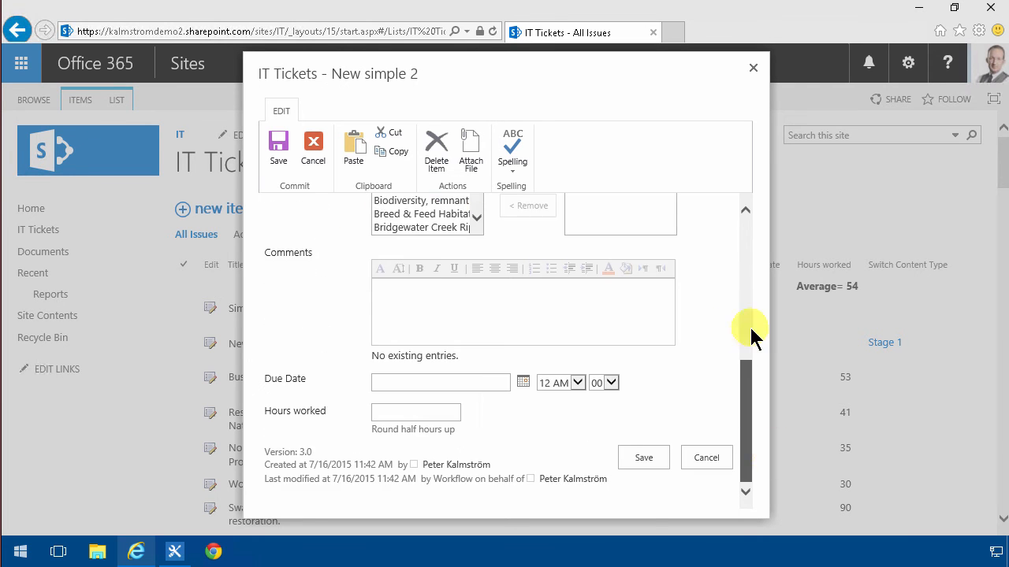
left_click(754, 68)
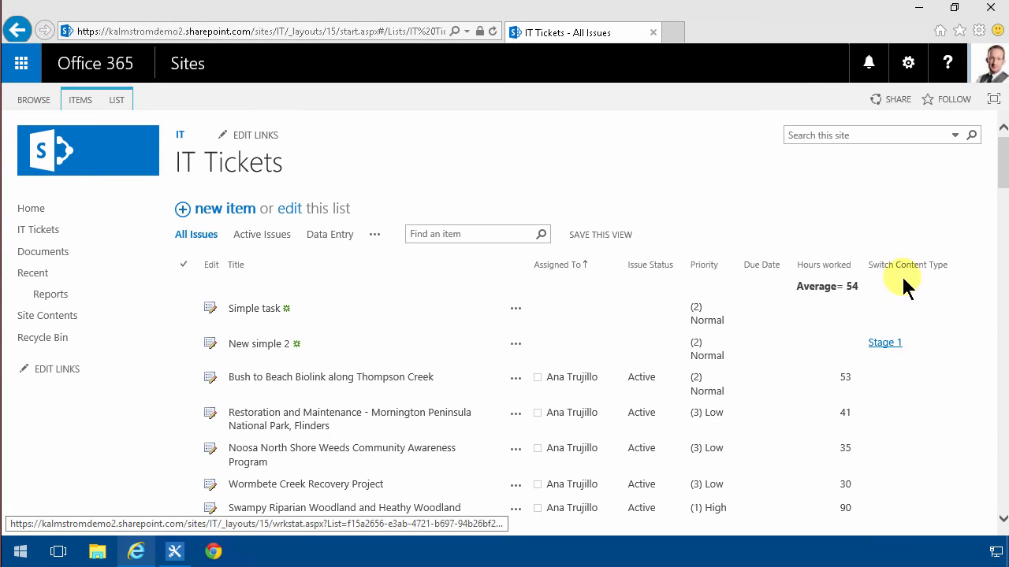
Modify the All Issues view to hide the Switch Content Type column and save it
left_click(375, 233)
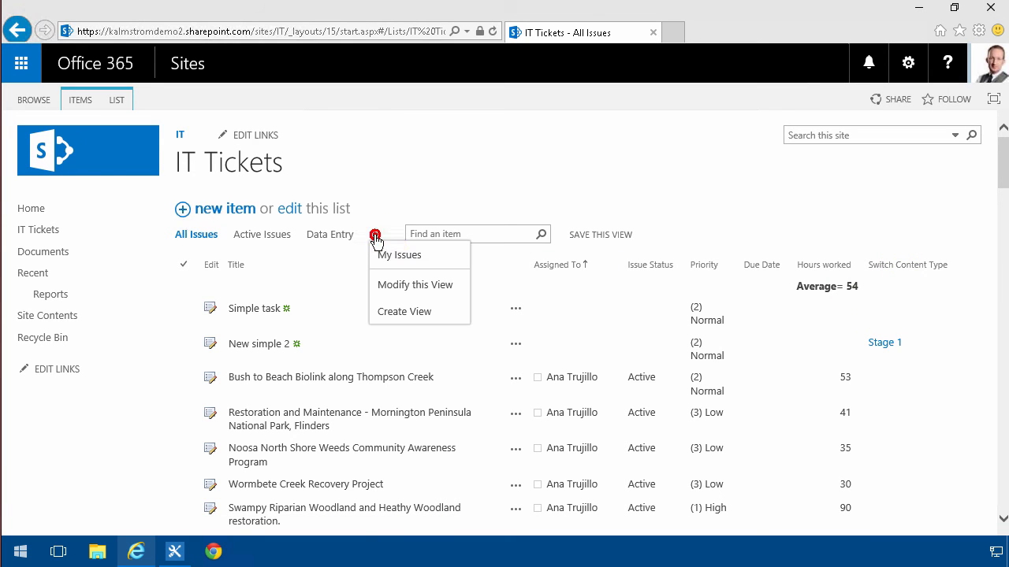
left_click(416, 284)
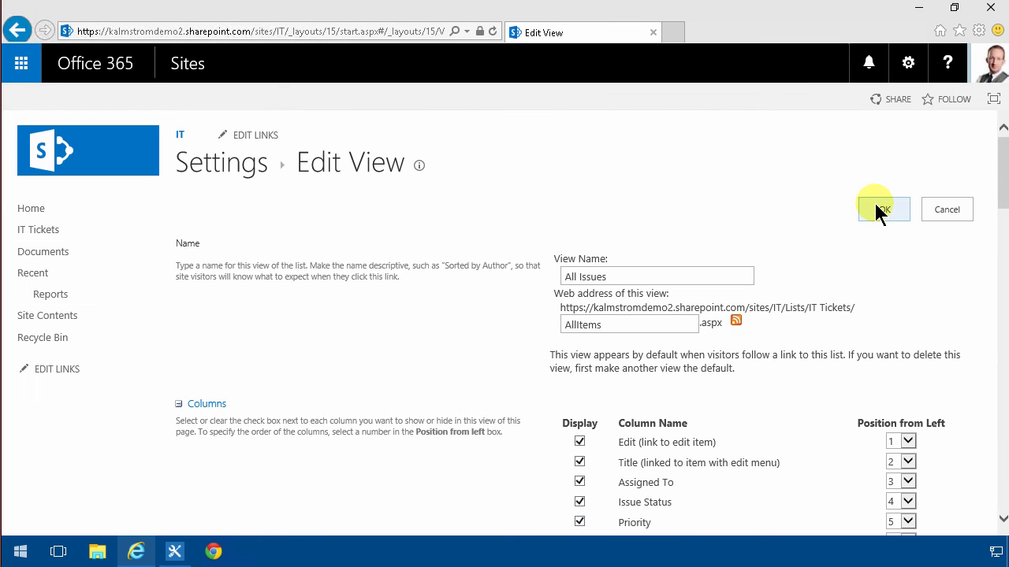
left_click(882, 208)
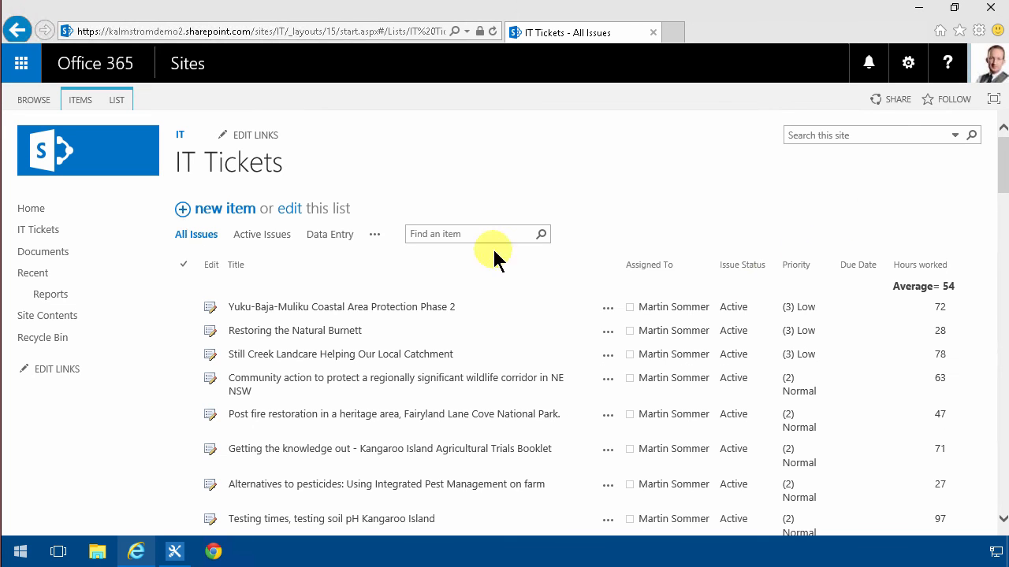
mouse_move(174, 552)
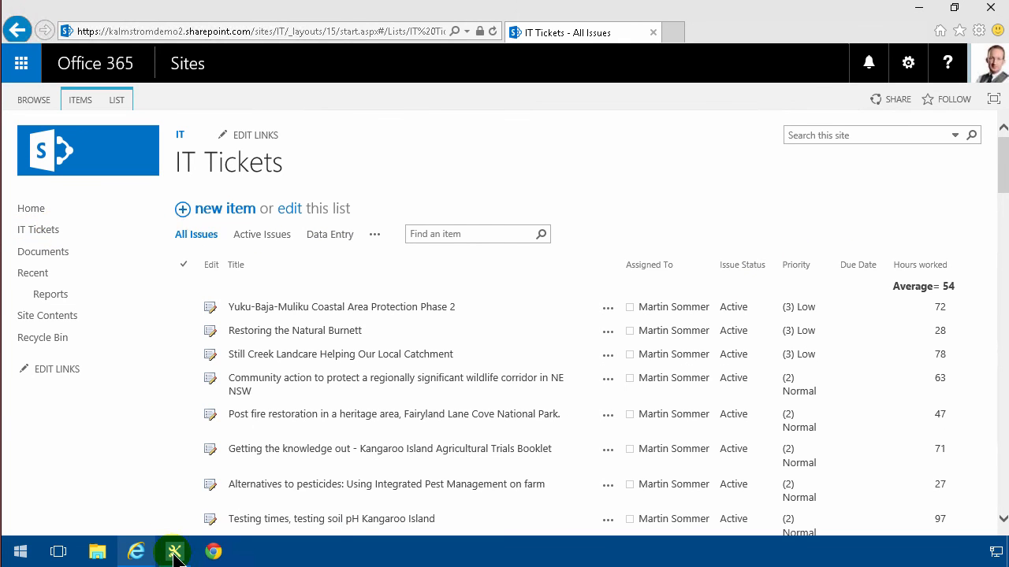
Return to SharePoint Designer and reopen the Switch Content Type workflow's Stage 1 for editing
left_click(174, 551)
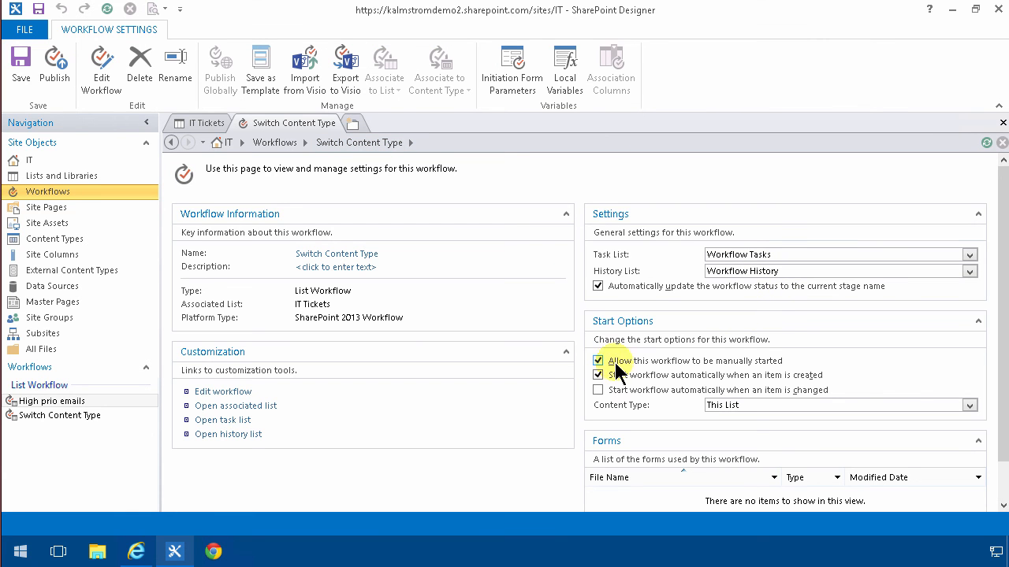
left_click(598, 375)
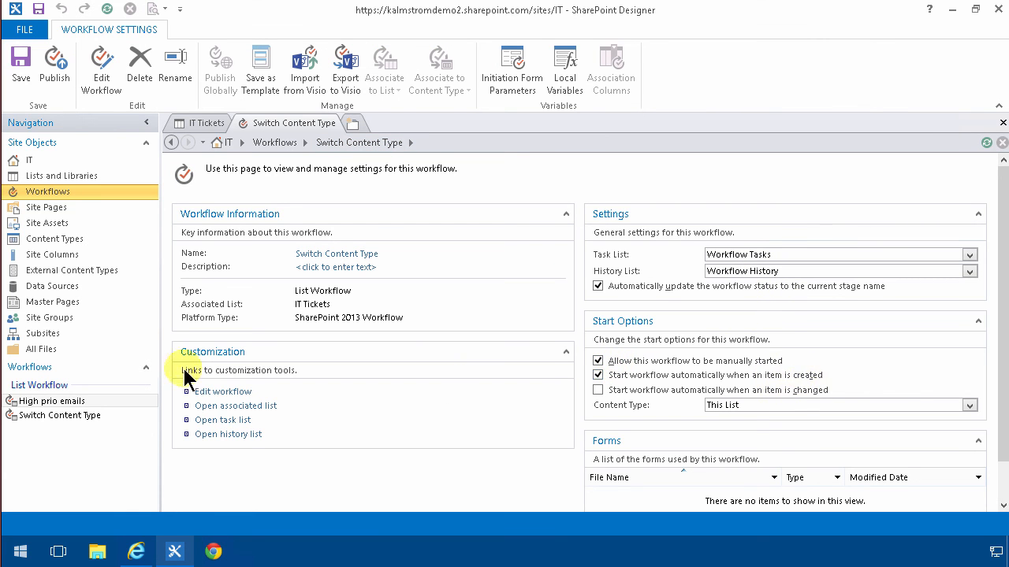
left_click(224, 390)
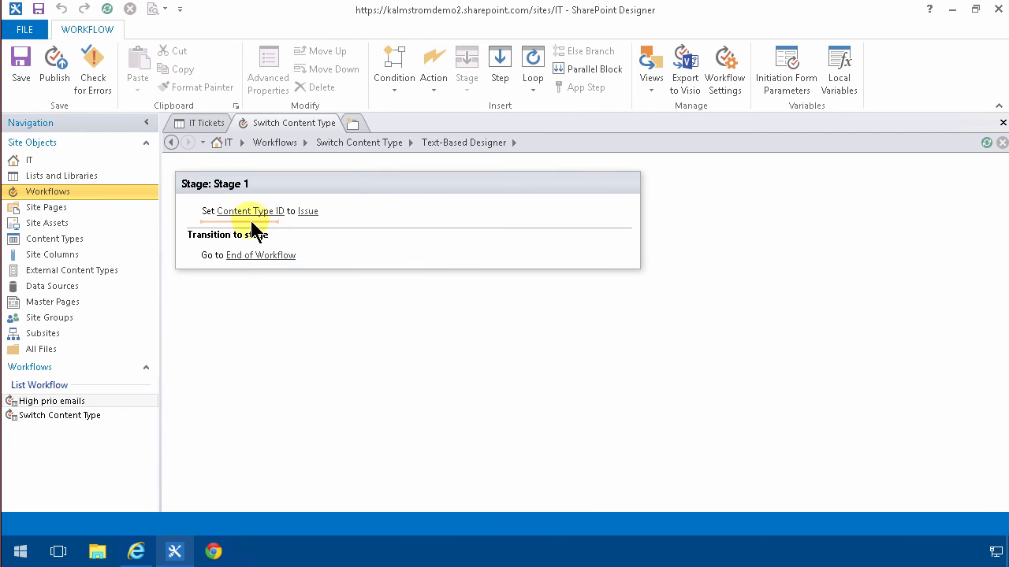